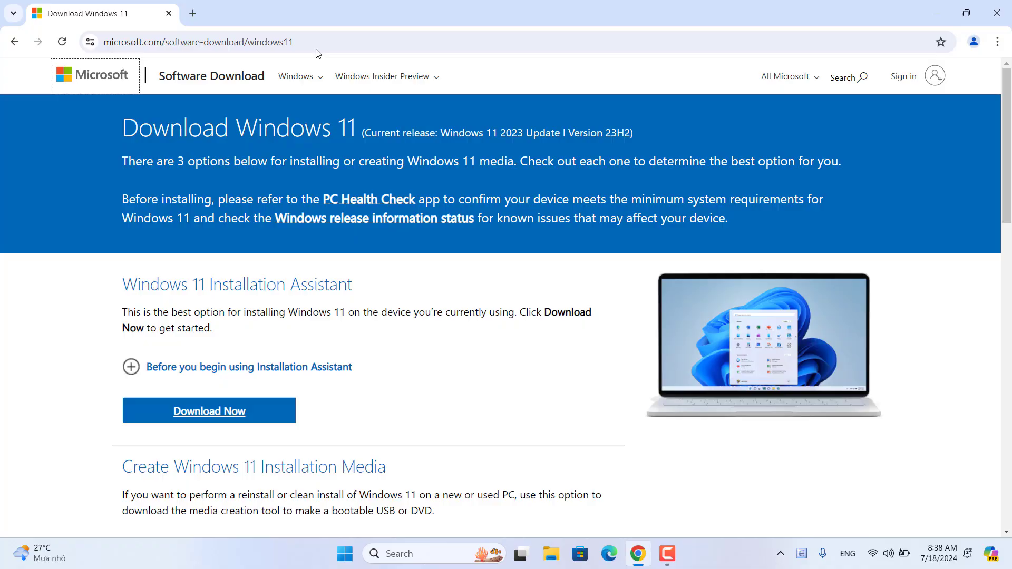
# - Select Windows 11 (multi-edition ISO for x64 devices) in the Disk Image section and request it
pyautogui.click(197, 41)
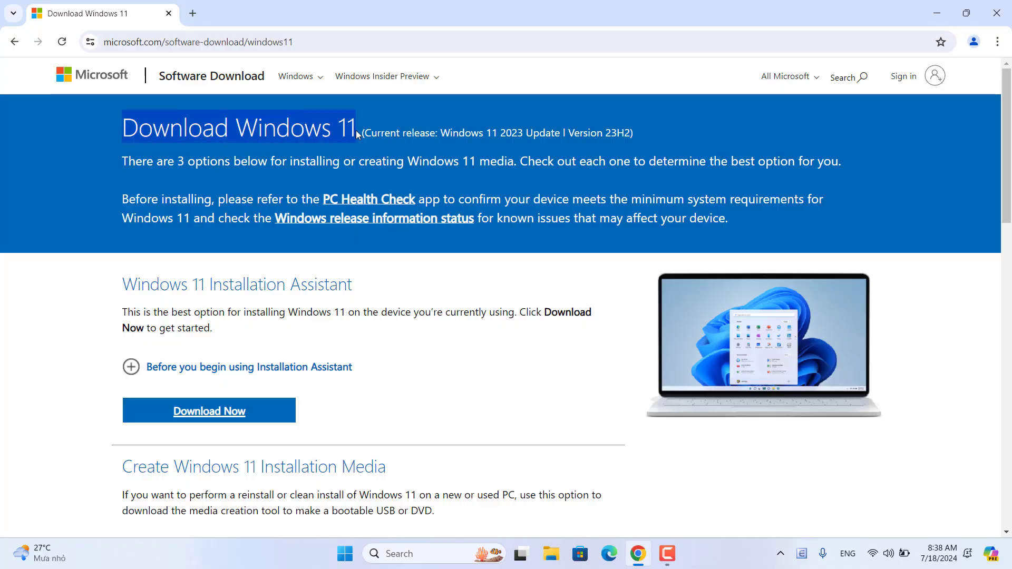
pyautogui.scroll(-3)
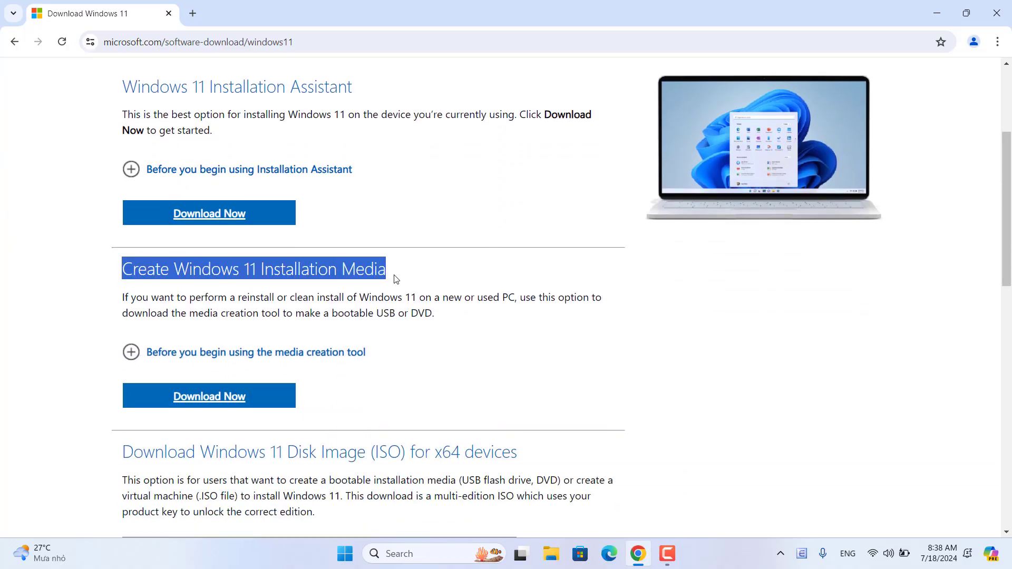
pyautogui.scroll(-3)
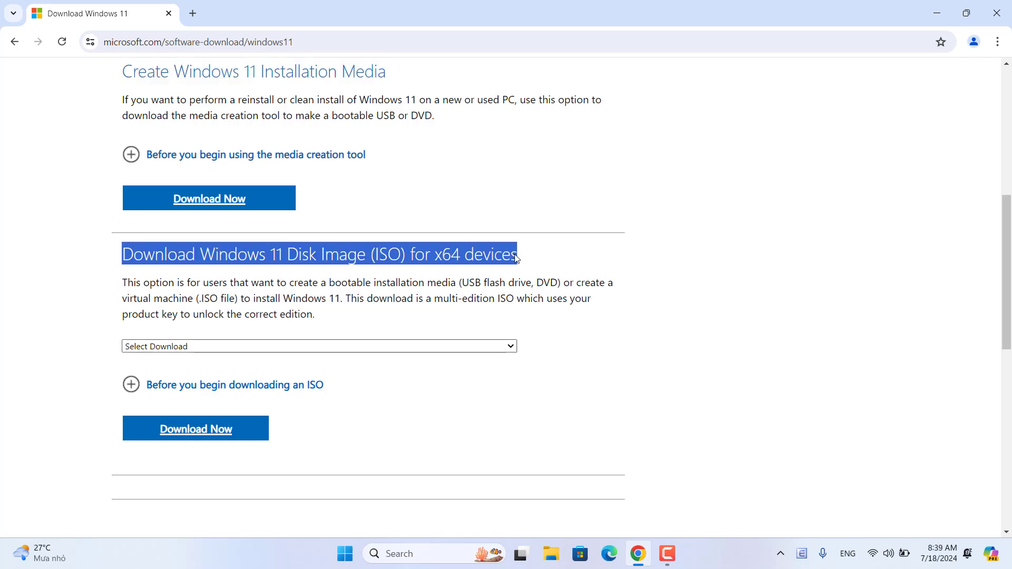
pyautogui.click(318, 346)
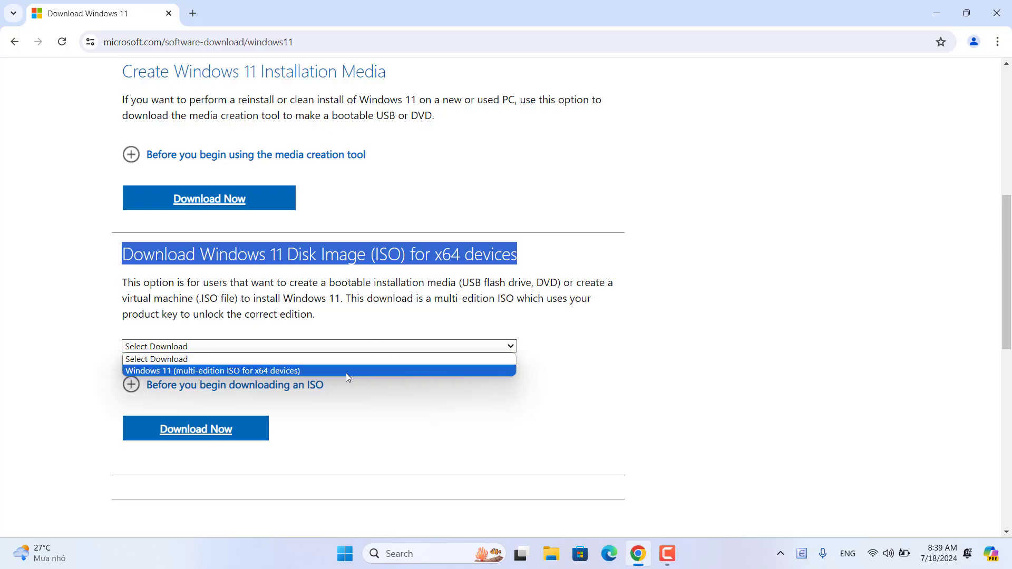
pyautogui.click(211, 370)
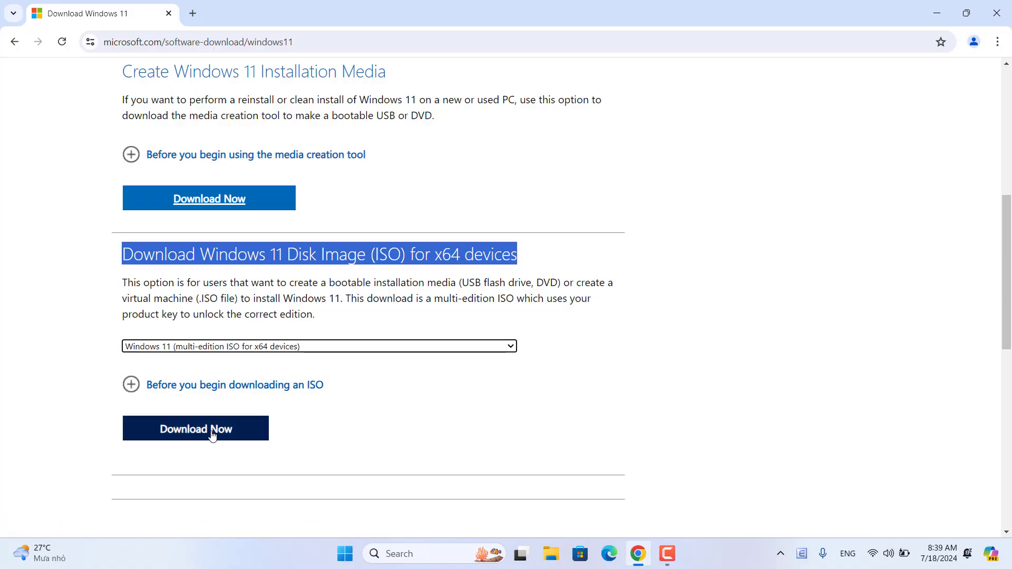
pyautogui.click(195, 428)
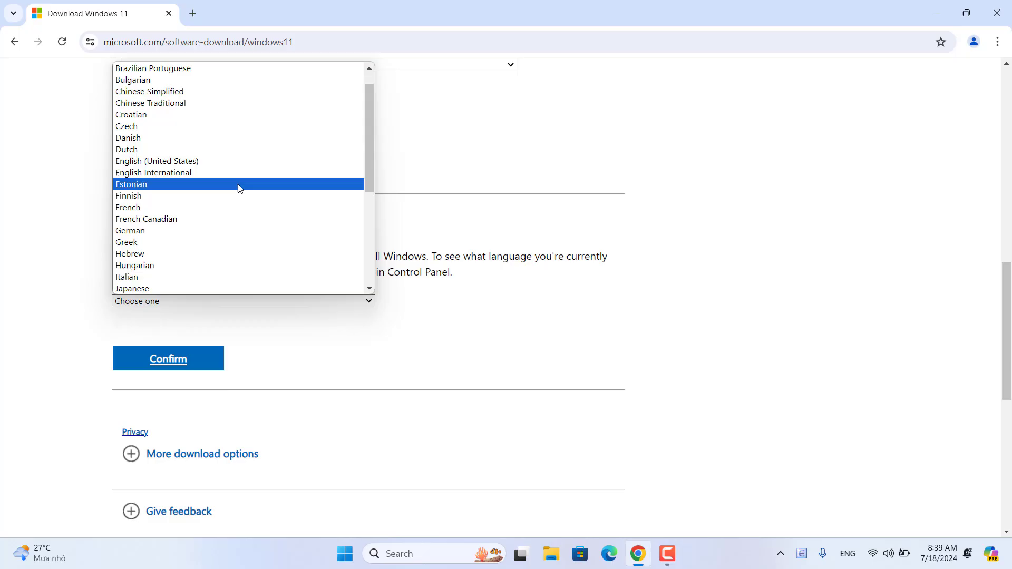
# - Choose English and start the 64-bit Windows 11 ISO download, checking its progress
pyautogui.click(168, 358)
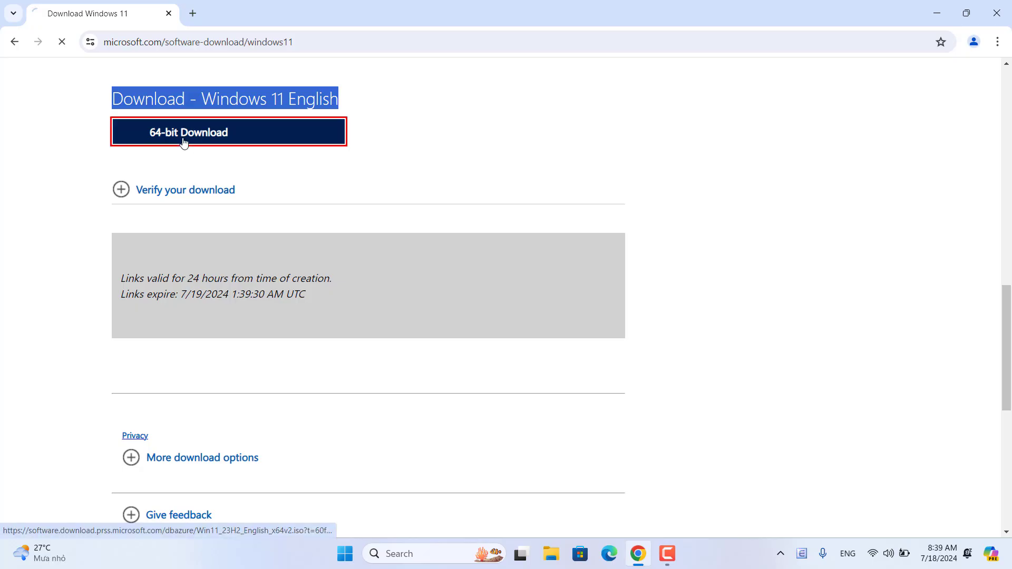
pyautogui.click(188, 133)
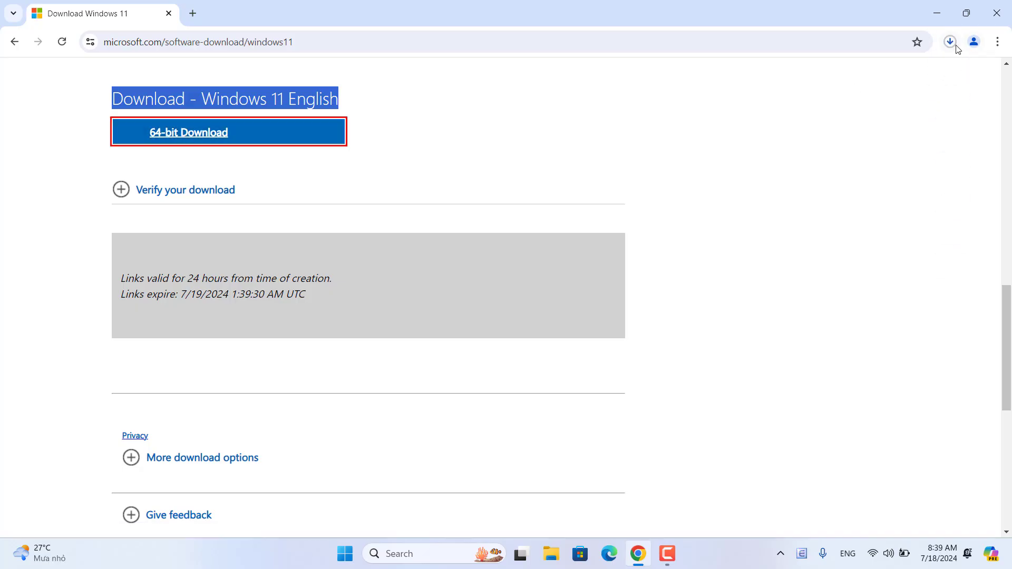
pyautogui.click(949, 42)
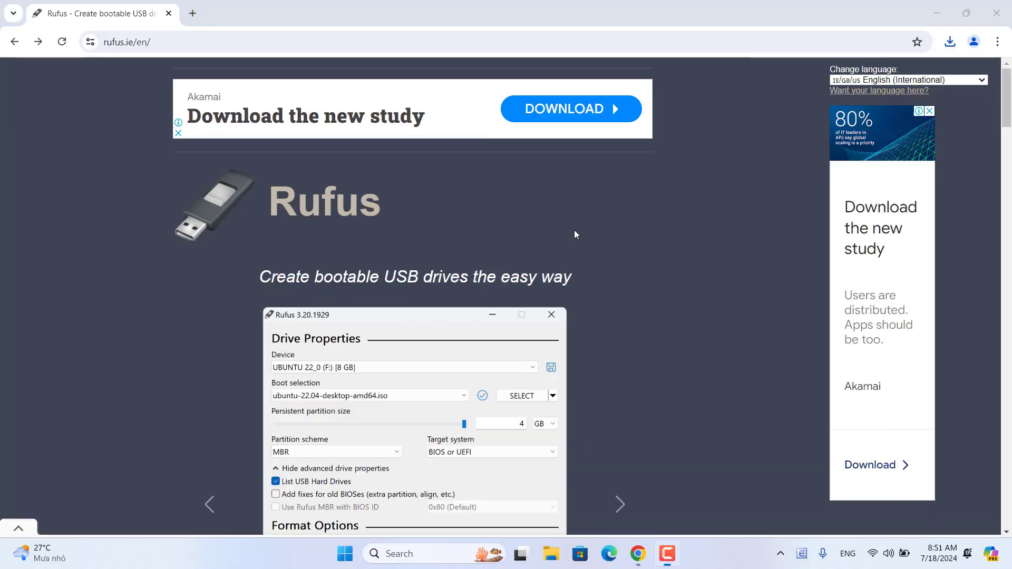
# - Download rufus-4.5.exe for Windows x64 from the Latest releases section of rufus.ie
pyautogui.click(536, 394)
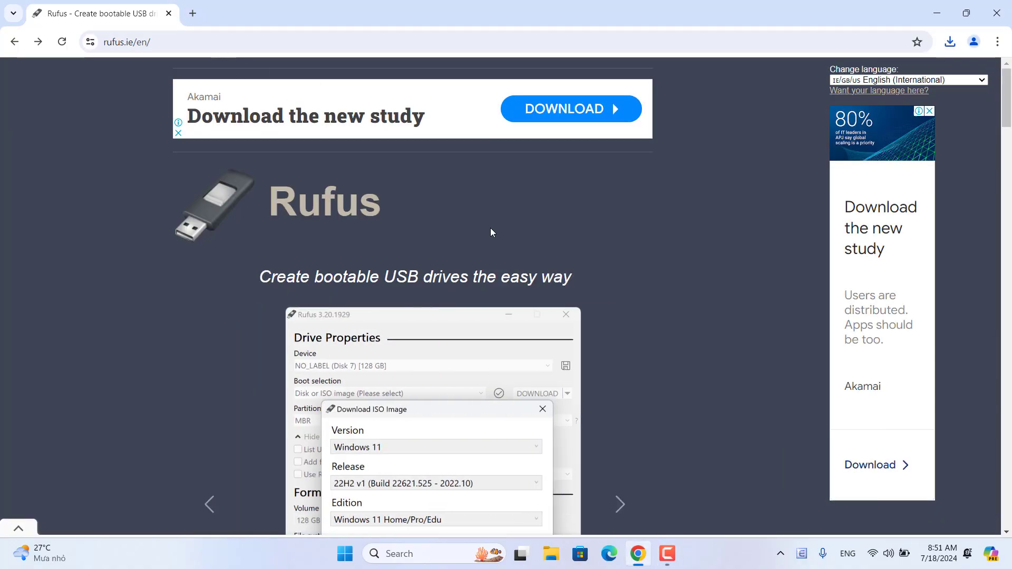
pyautogui.moveTo(353, 217)
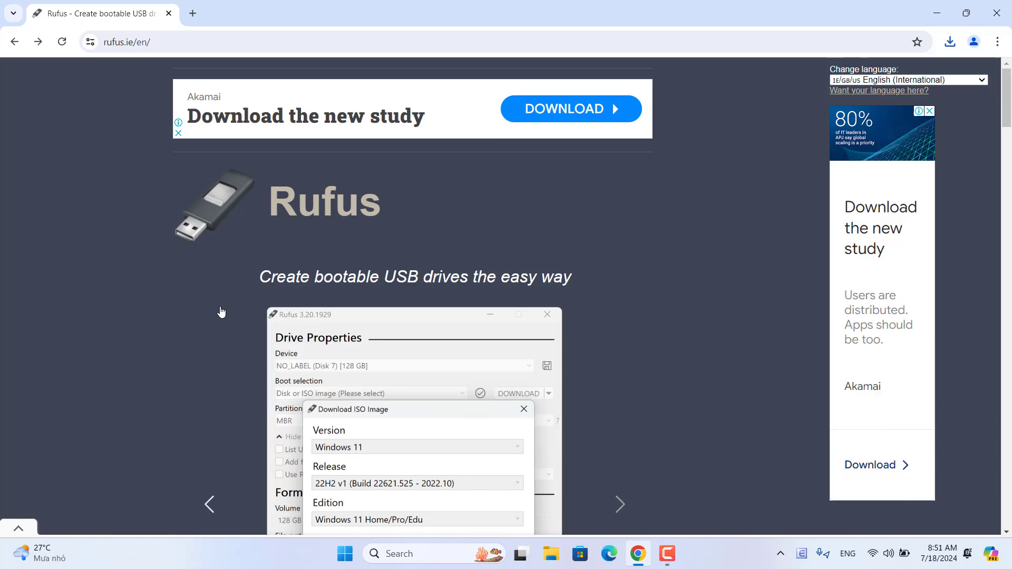
pyautogui.scroll(-3)
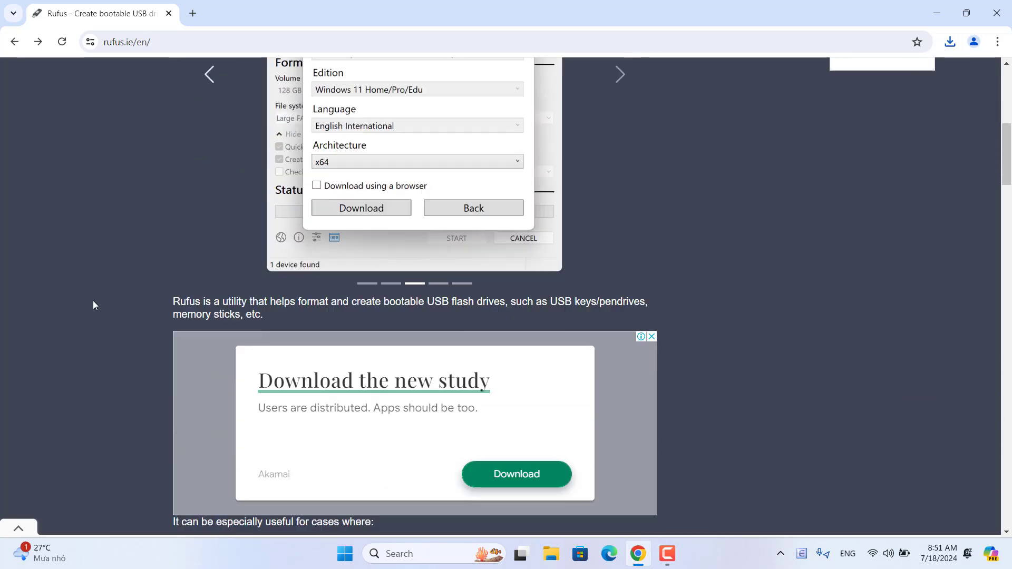
pyautogui.scroll(-3)
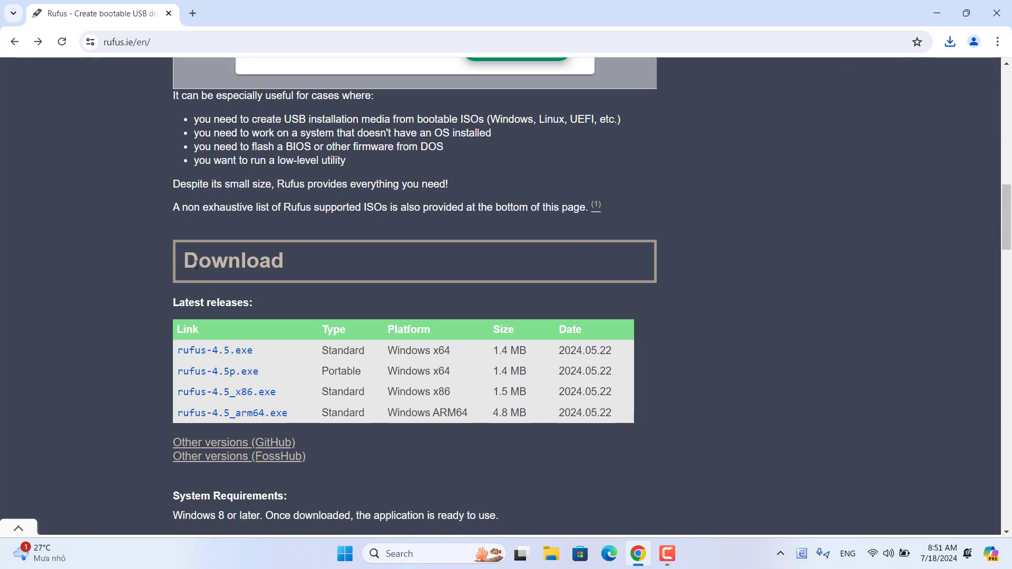
pyautogui.click(214, 350)
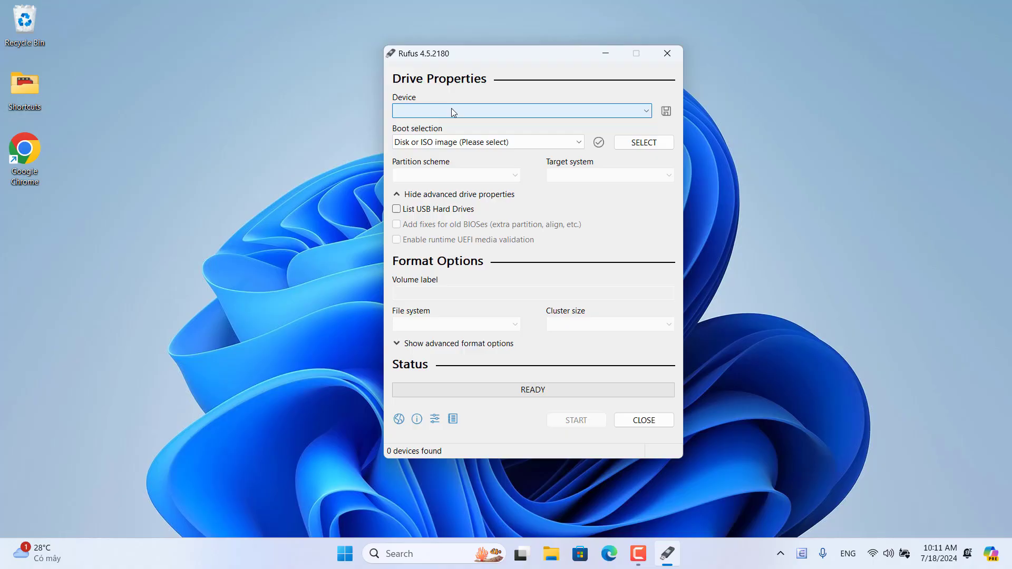
pyautogui.moveTo(522, 112)
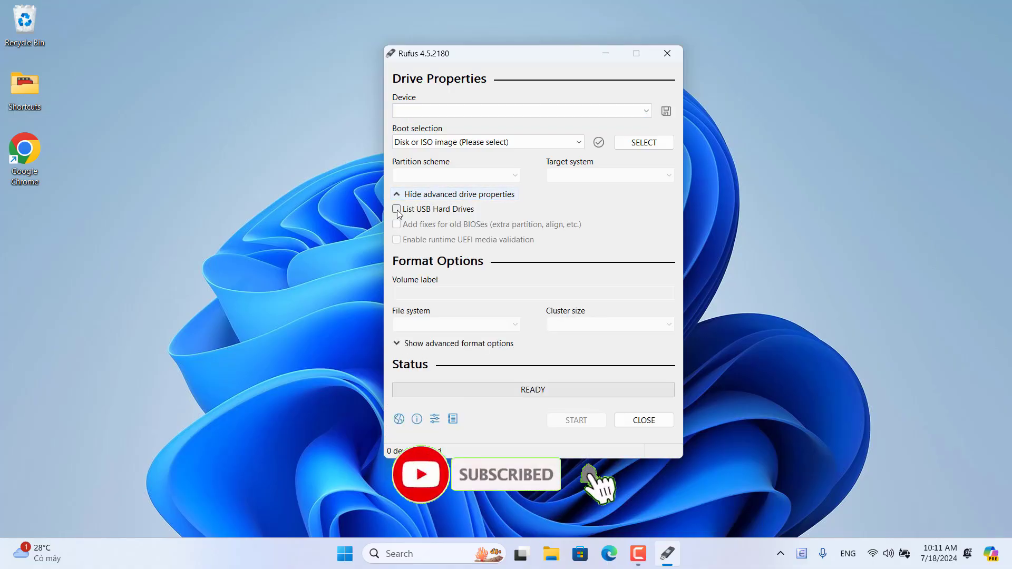
pyautogui.moveTo(398, 209)
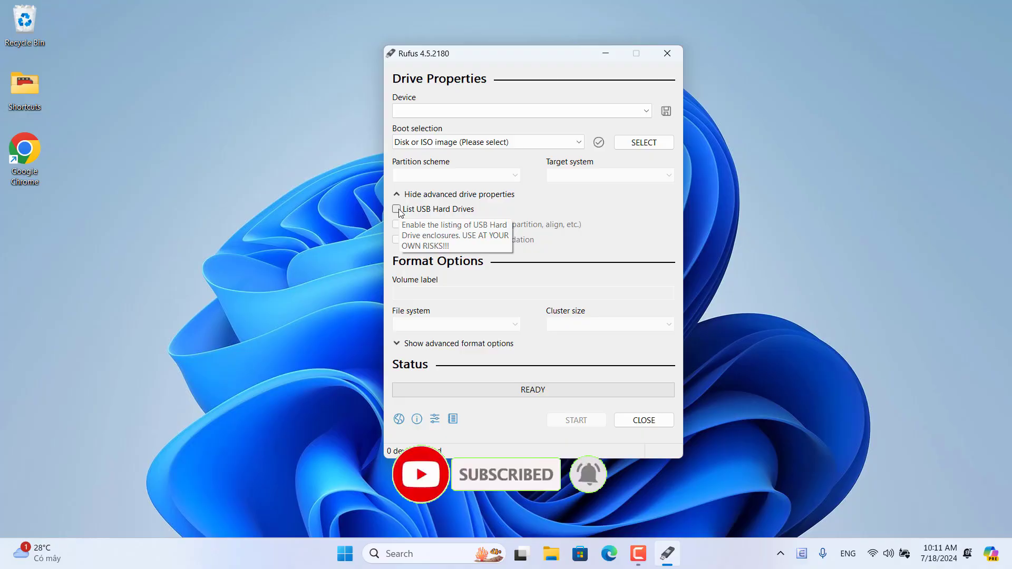
# - List USB hard drives as targets and load the downloaded Windows 11 ISO into Rufus
pyautogui.click(396, 209)
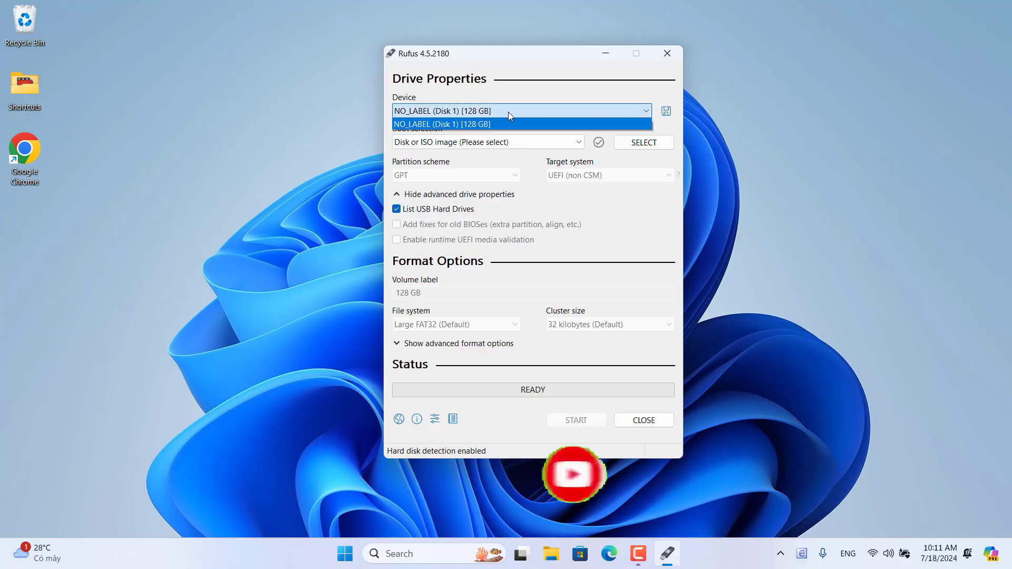
pyautogui.click(642, 142)
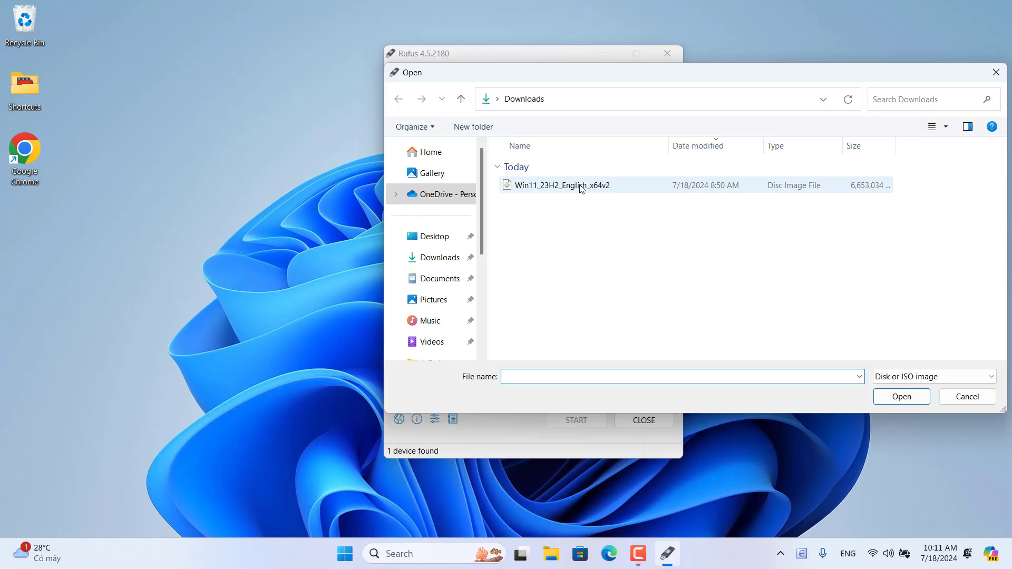
pyautogui.click(902, 396)
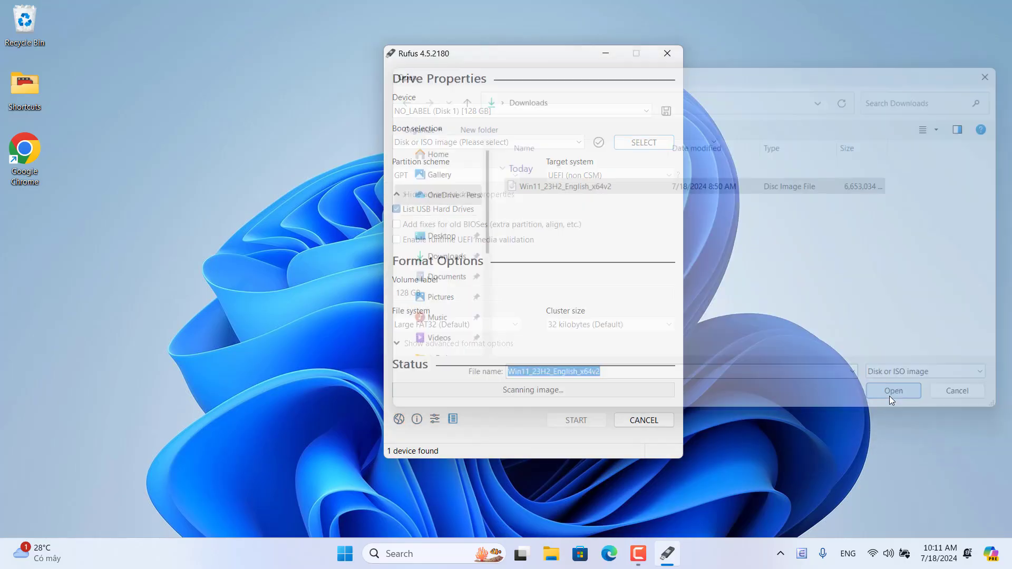
pyautogui.click(893, 390)
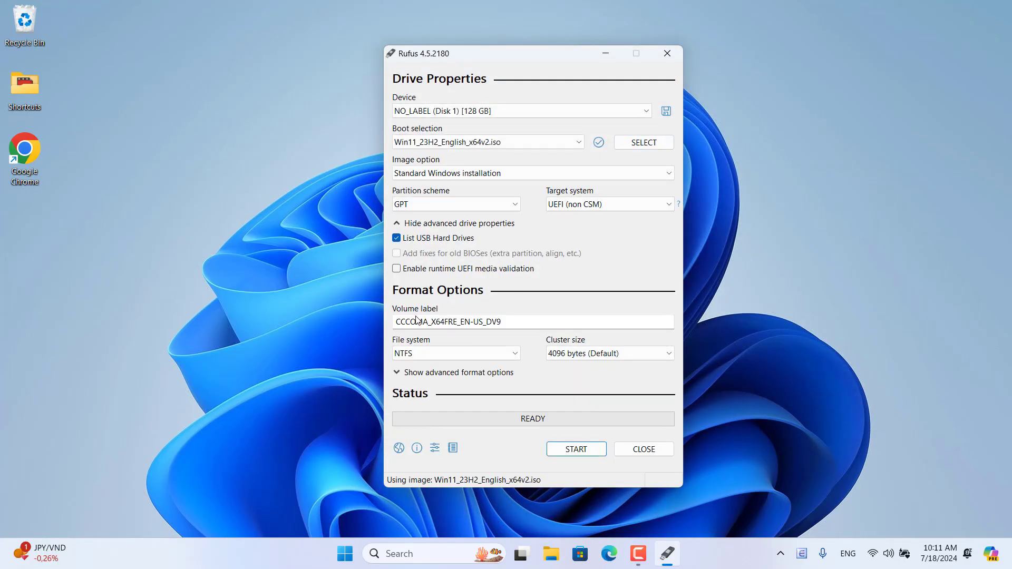
# - Start writing with RAM, Secure Boot, TPM and online-account requirements removed
pyautogui.click(575, 449)
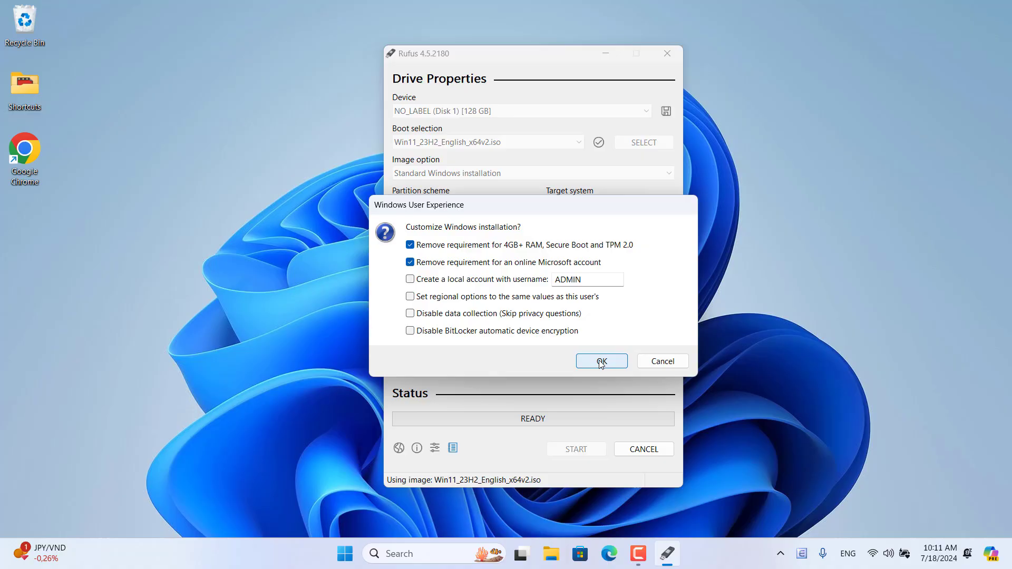
pyautogui.click(600, 361)
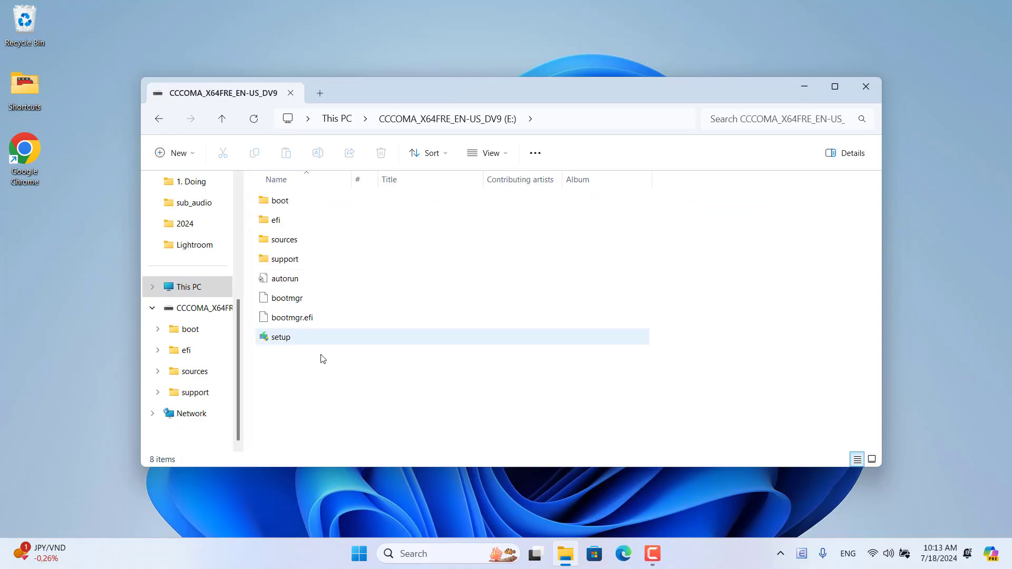
# - Download ventoy-1.0.99-windows.zip from the Ventoy download page
pyautogui.click(622, 554)
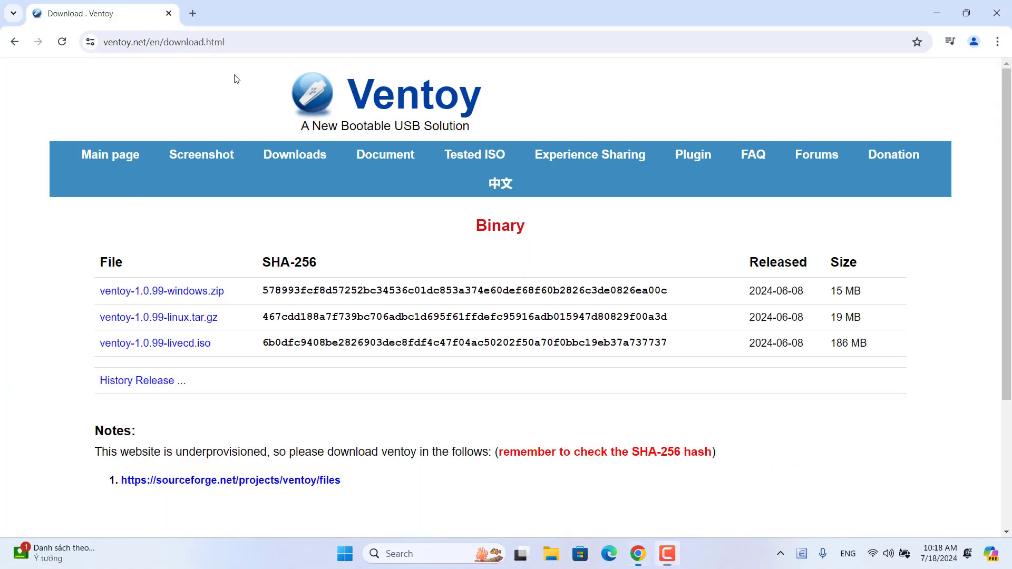
pyautogui.doubleClick(393, 94)
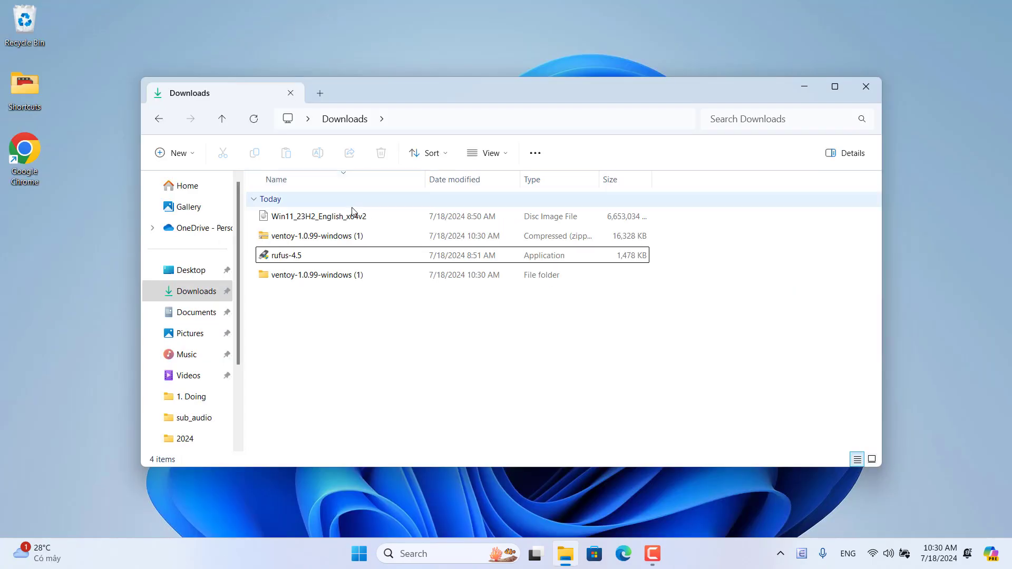
pyautogui.moveTo(340, 235)
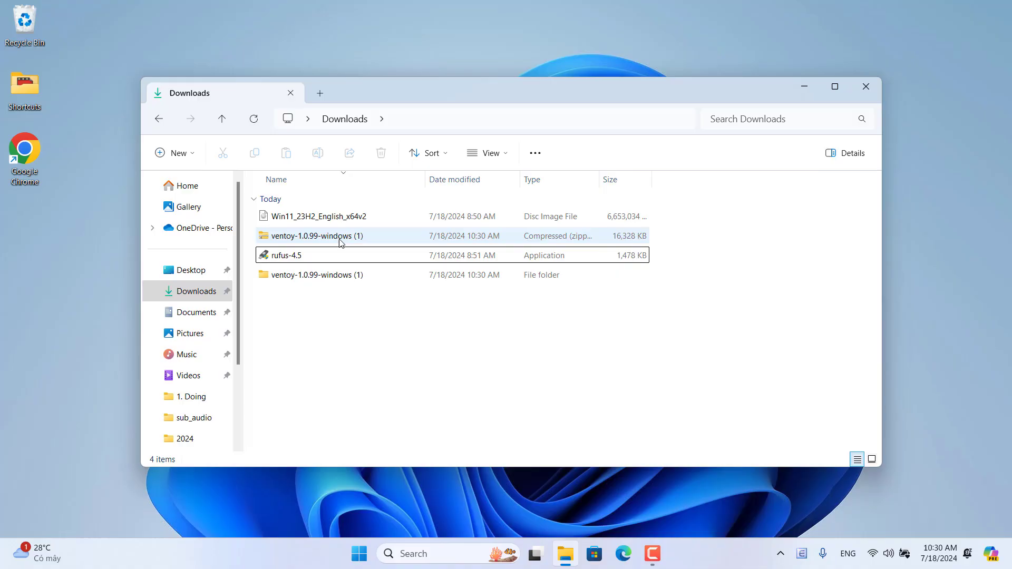
# - Open the extracted ventoy-1.0.99 folder and launch Ventoy2Disk.exe
pyautogui.click(316, 274)
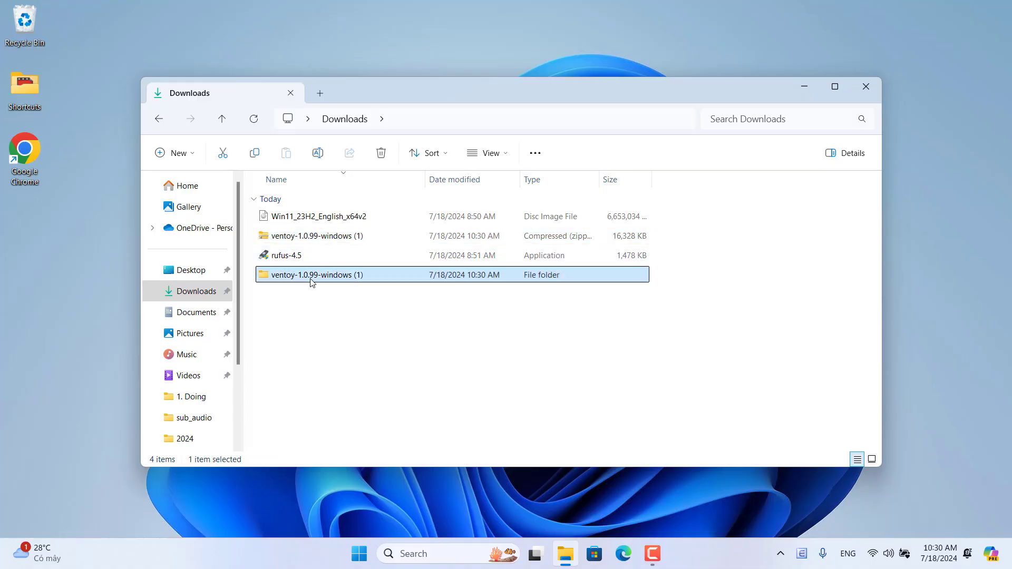
pyautogui.doubleClick(313, 274)
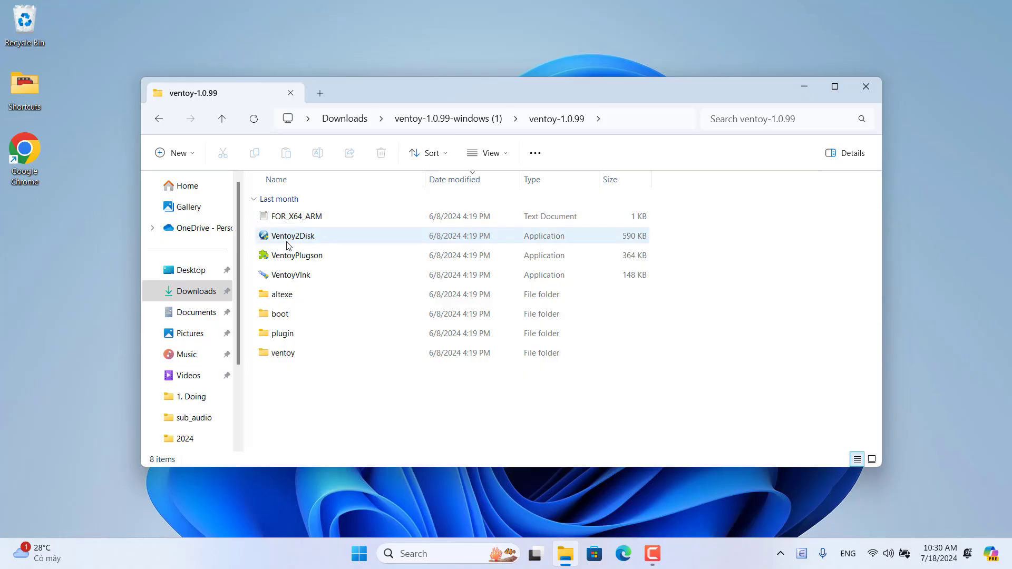
pyautogui.click(294, 235)
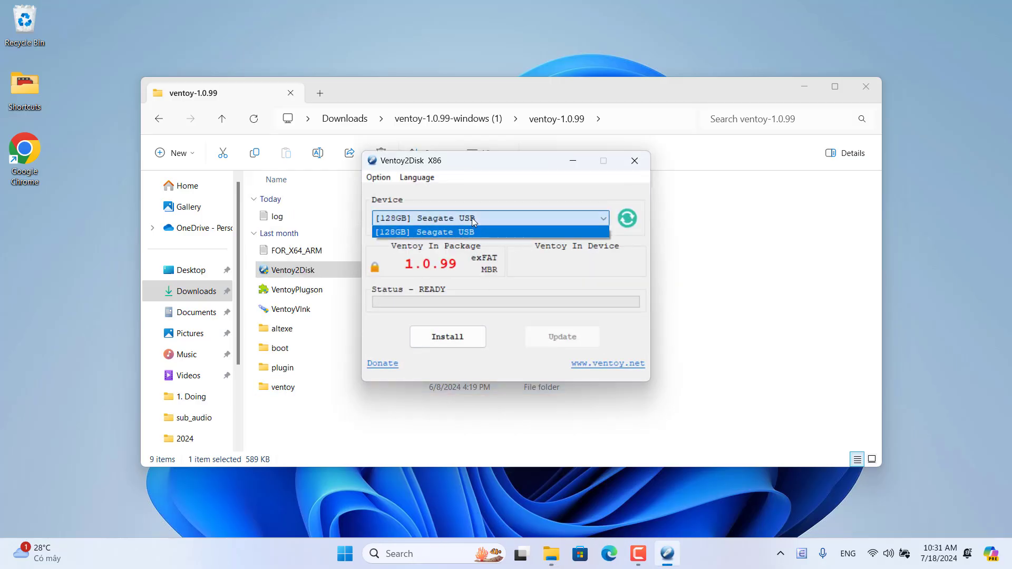
# - Install Ventoy onto the 128 GB Seagate USB, accepting both format warnings, then close Ventoy2Disk
pyautogui.click(426, 232)
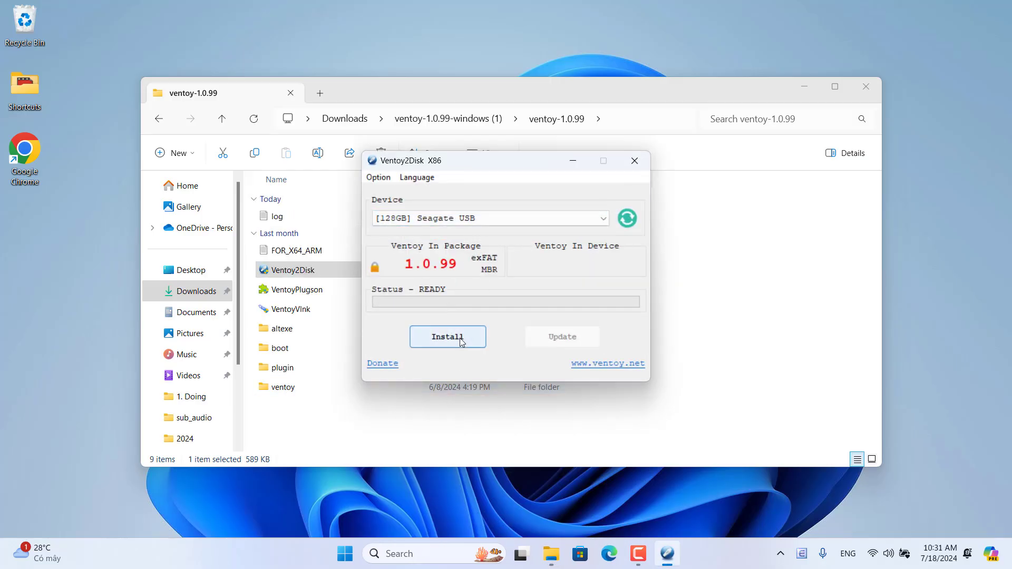
pyautogui.click(447, 336)
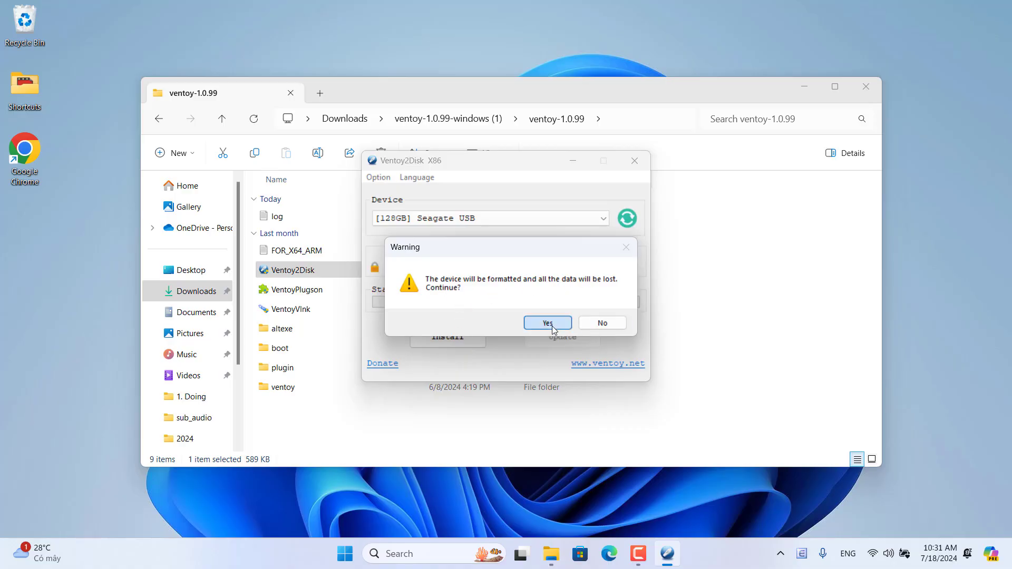
pyautogui.click(547, 322)
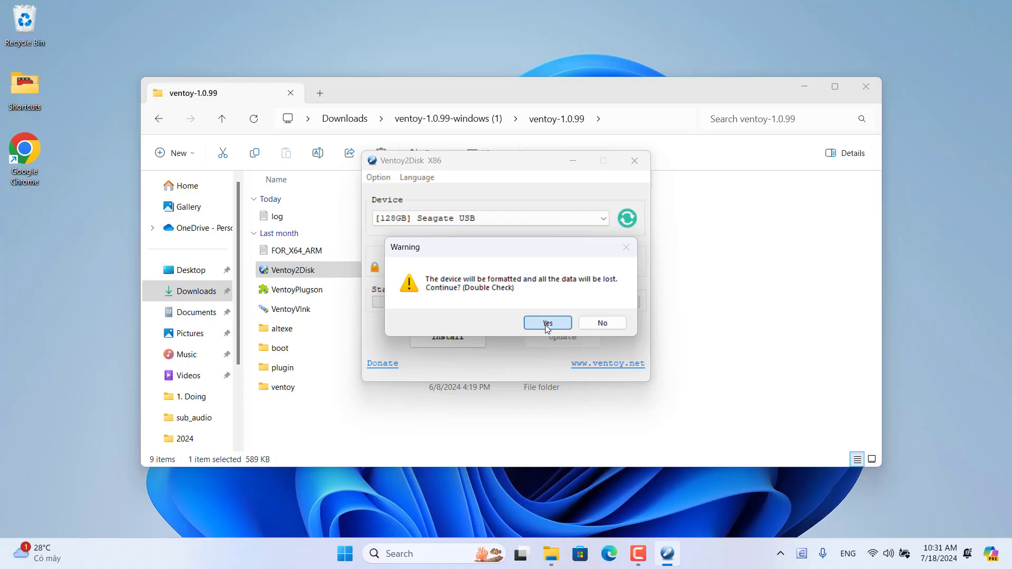
pyautogui.click(547, 323)
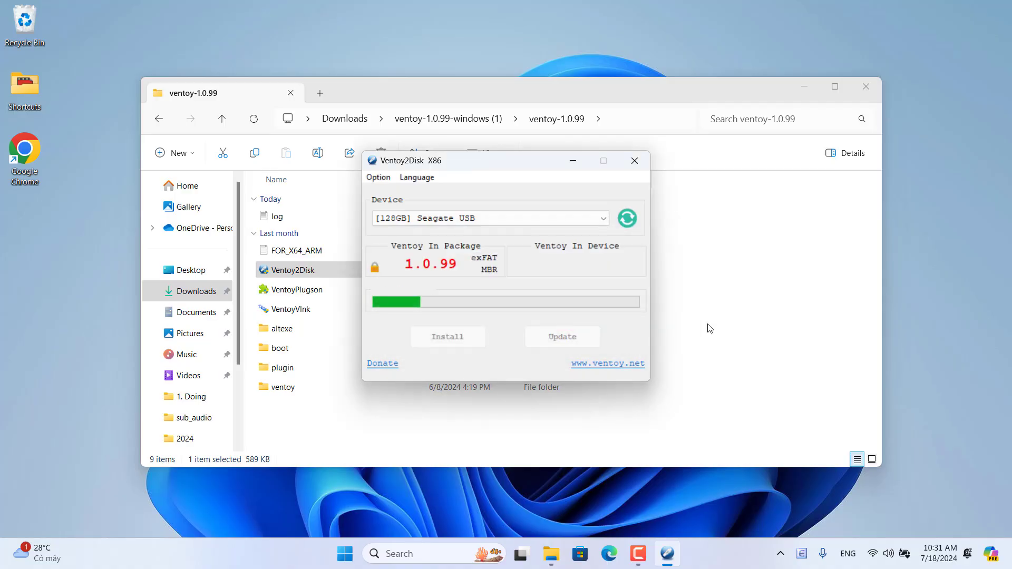
pyautogui.click(447, 336)
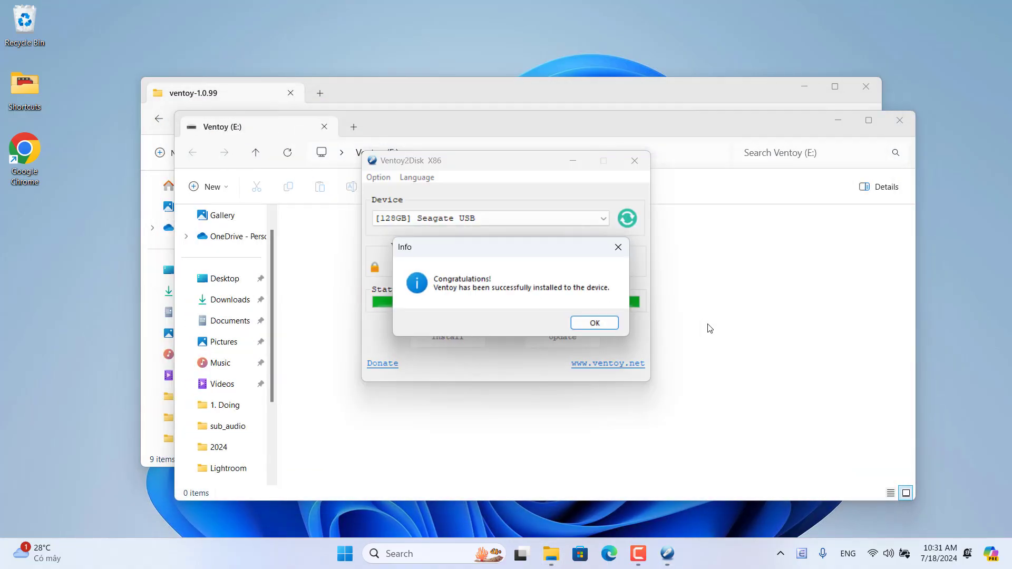
pyautogui.click(593, 323)
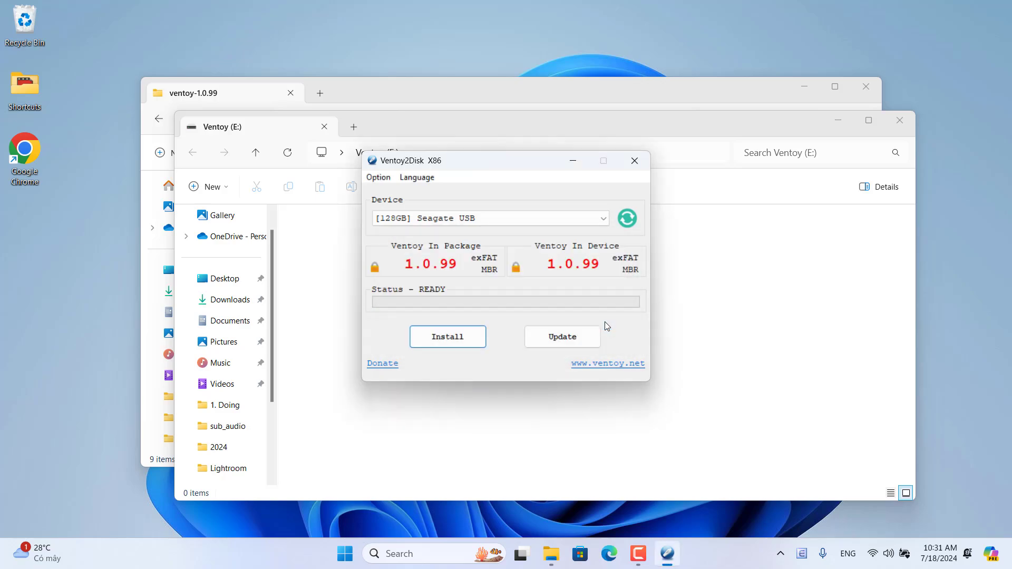
pyautogui.click(633, 160)
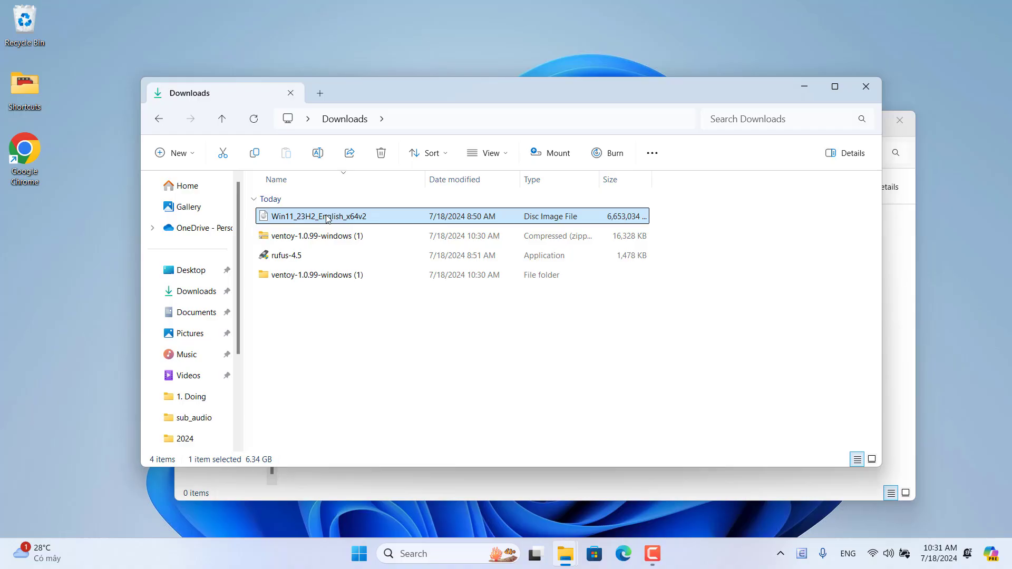
# - Bring up the context menu for Win11_23H2_English_x64v2.iso in Downloads
pyautogui.rightClick(317, 217)
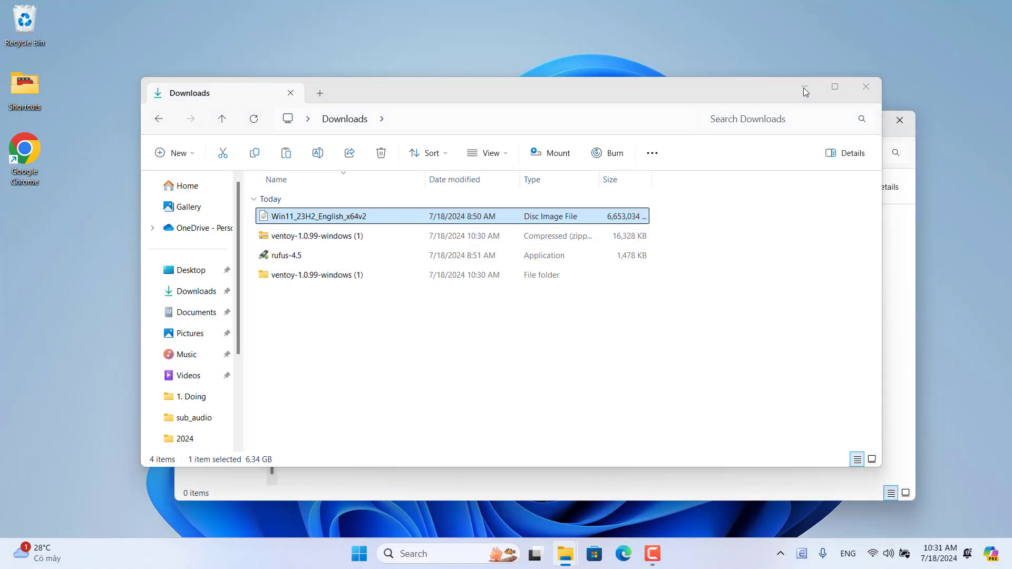
pyautogui.rightClick(410, 274)
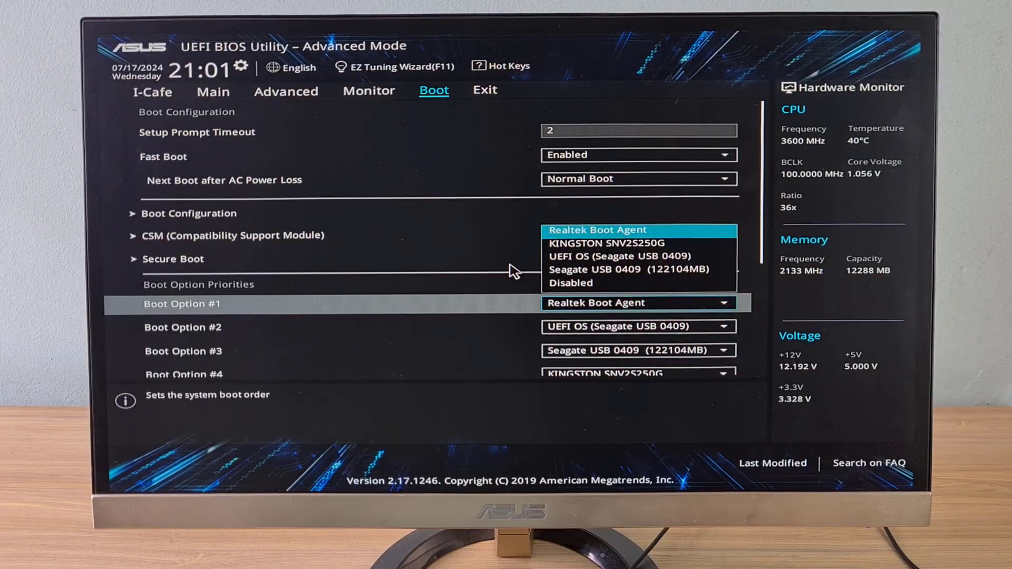
# - Make UEFI OS (Seagate USB 0409) the first boot option
pyautogui.click(619, 256)
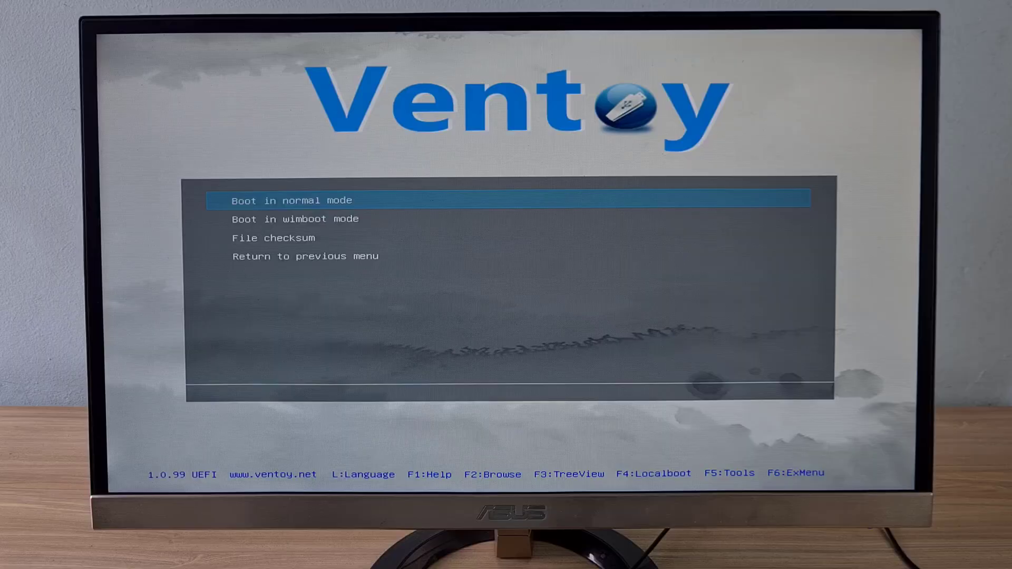
# - Boot the Windows image in normal mode and accept the language settings in Setup
pyautogui.press('Return')
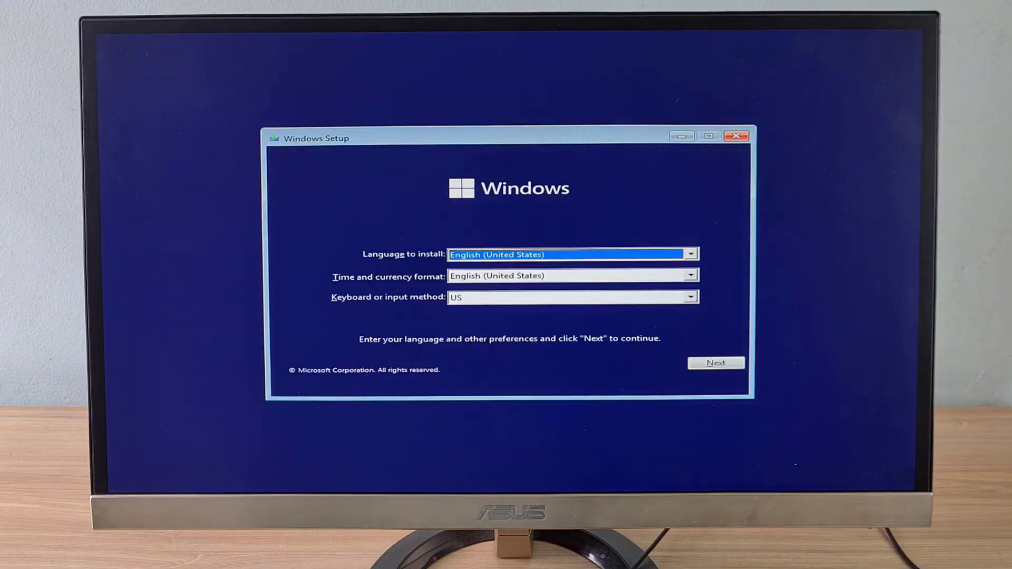
pyautogui.click(716, 361)
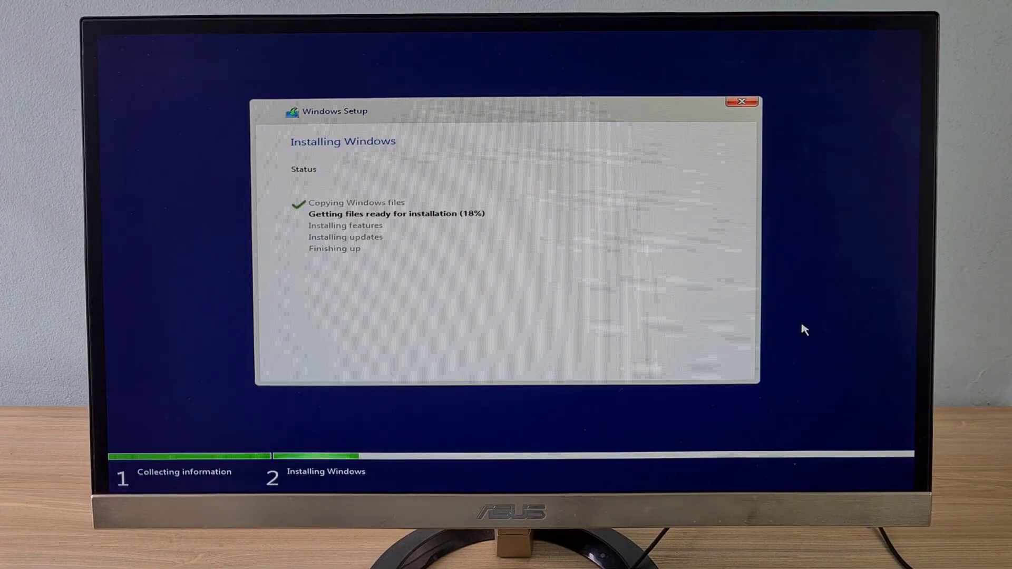